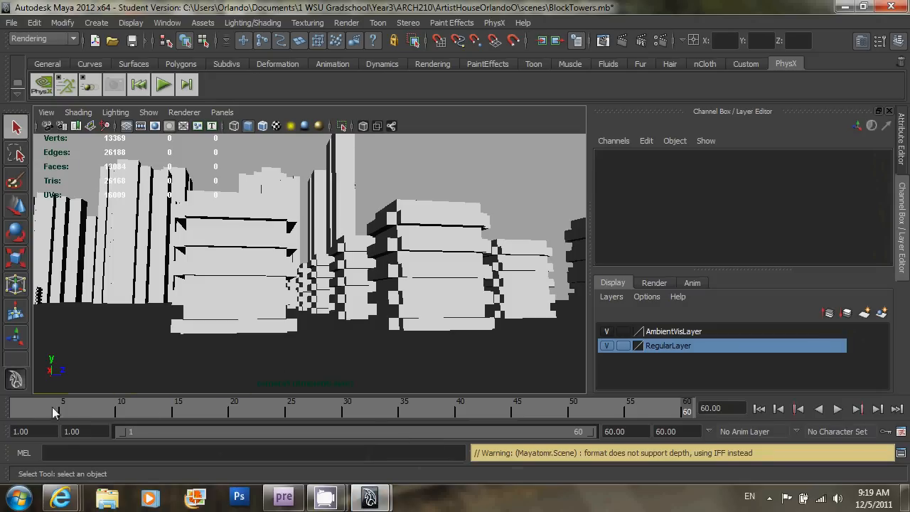
click(162, 84)
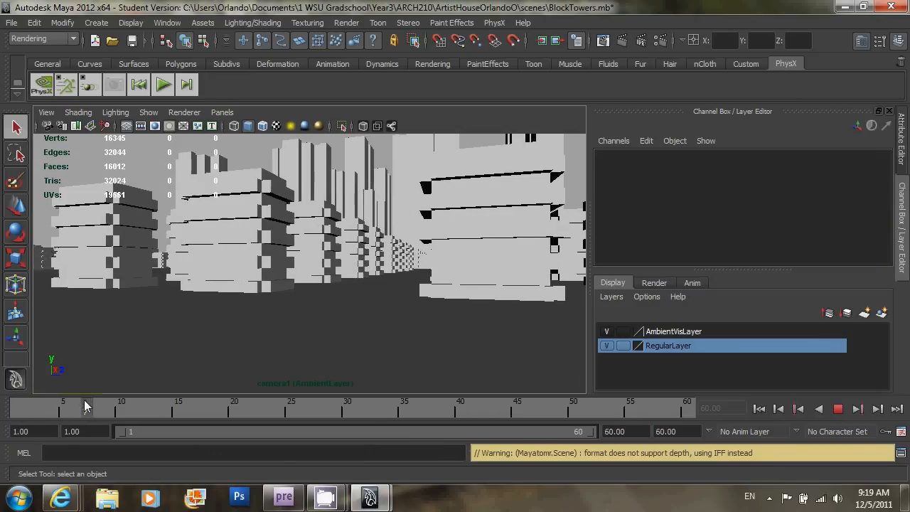
drag(87, 409, 495, 409)
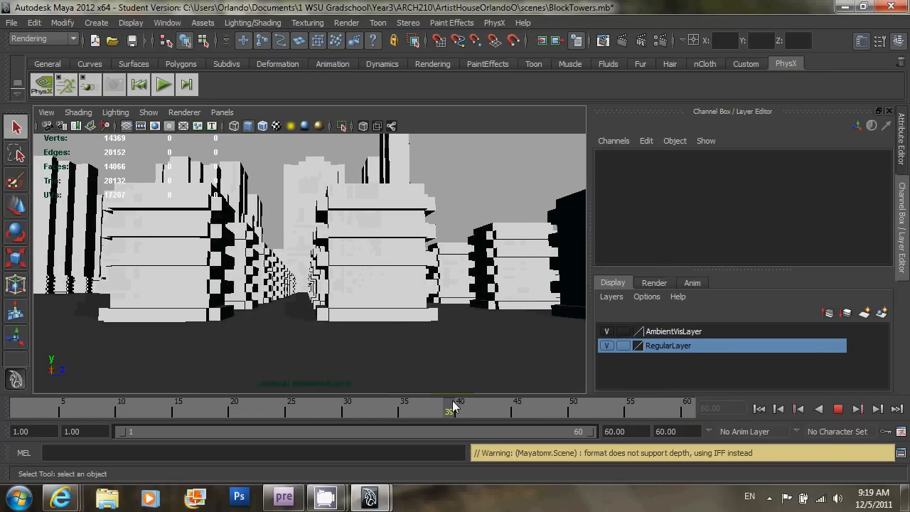
drag(453, 408, 592, 408)
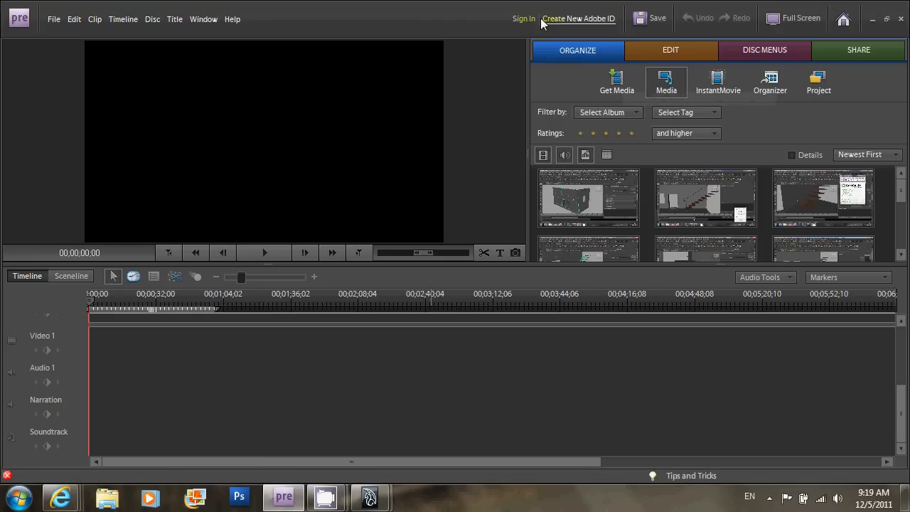
mouse_move(617, 78)
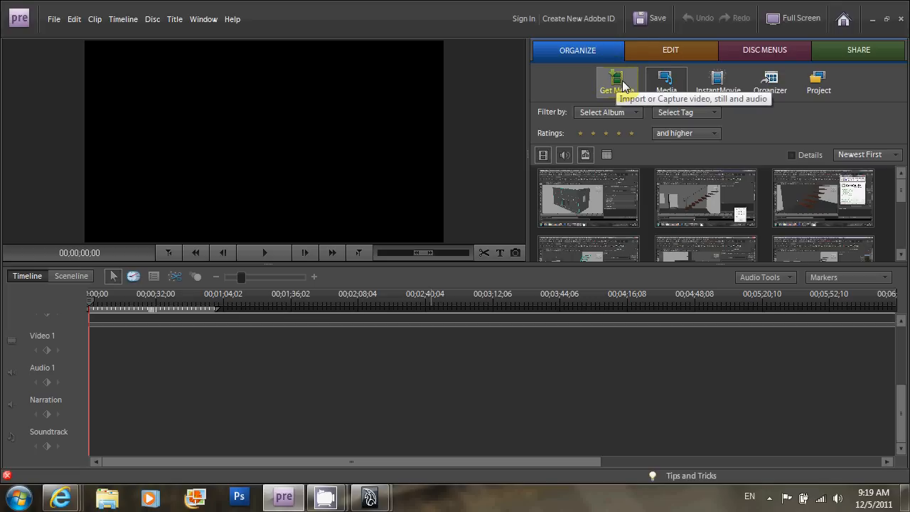
click(617, 82)
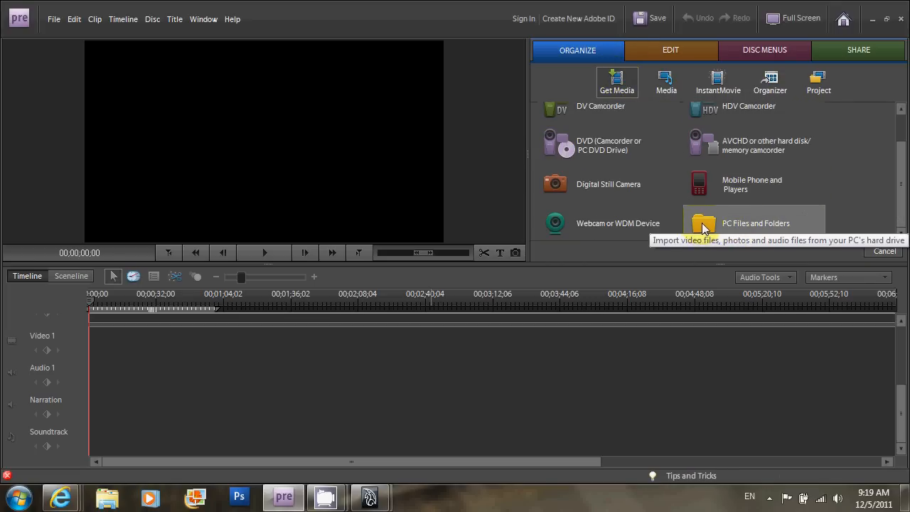
click(704, 224)
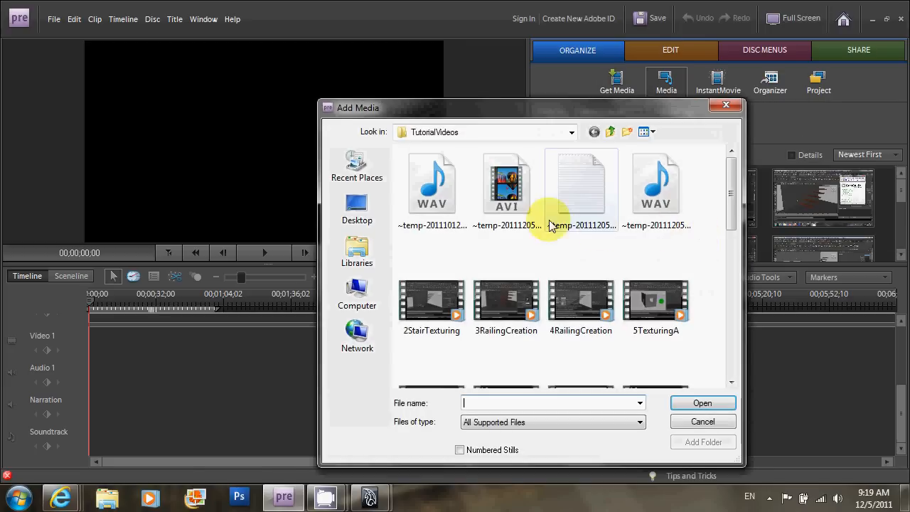
- Browse through Documents, 1 WSU Gradschool, ArtistHouseOrlandoO and images to the masterLayer folder
click(611, 132)
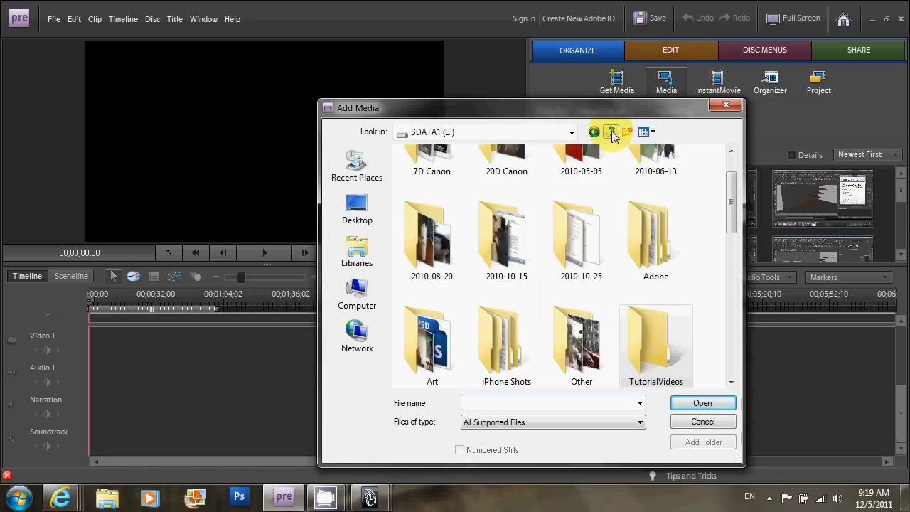
click(611, 131)
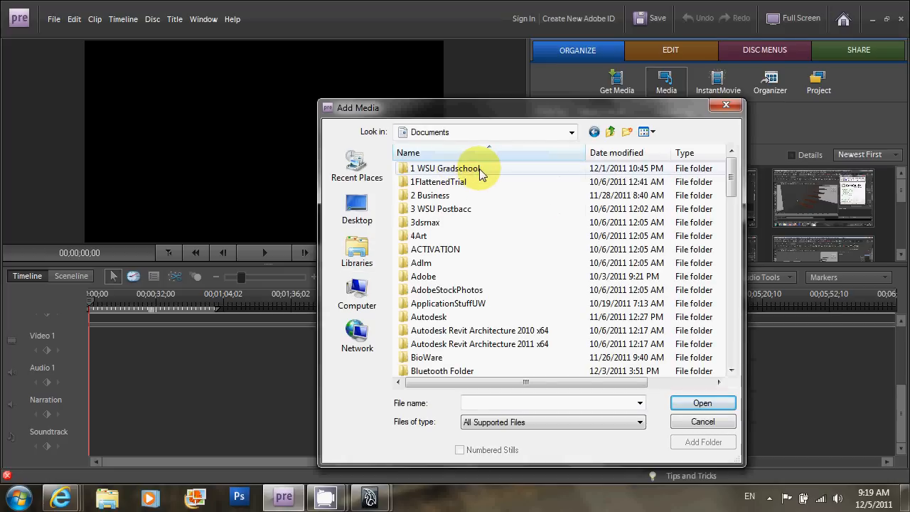
double_click(445, 168)
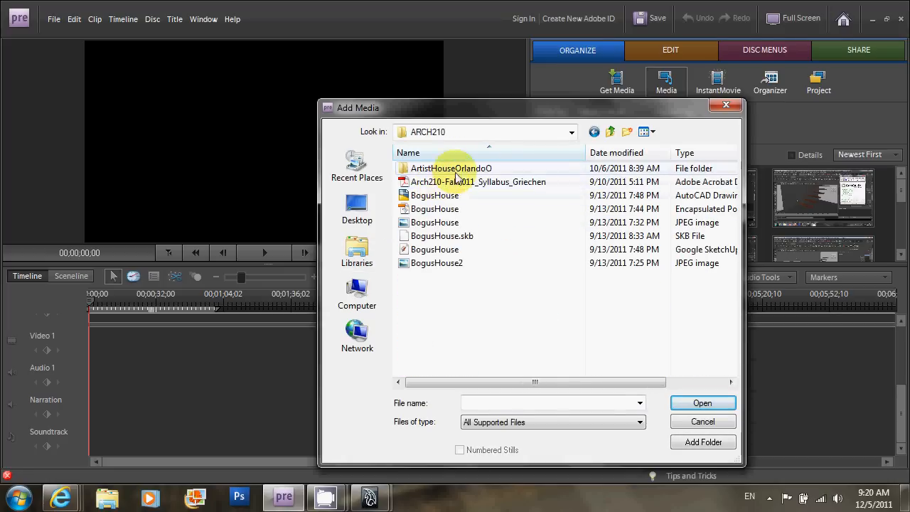
double_click(451, 168)
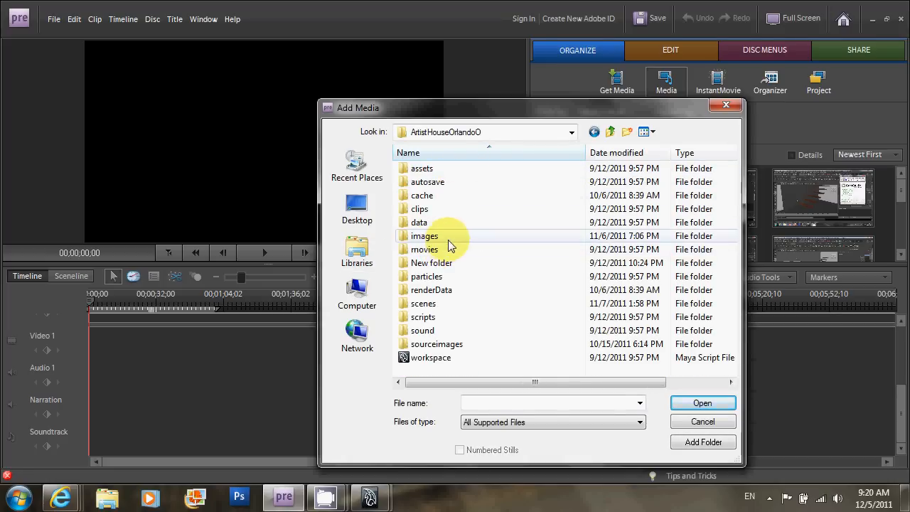
double_click(424, 235)
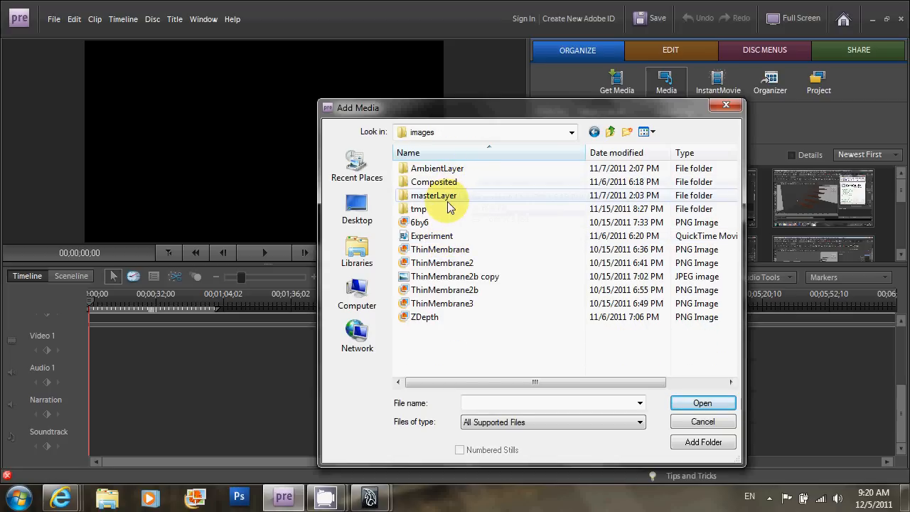
mouse_move(448, 199)
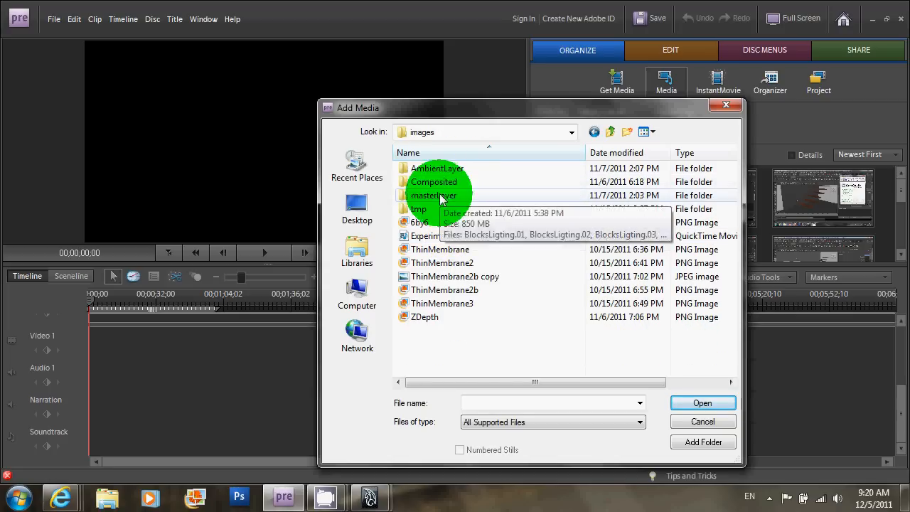
double_click(432, 195)
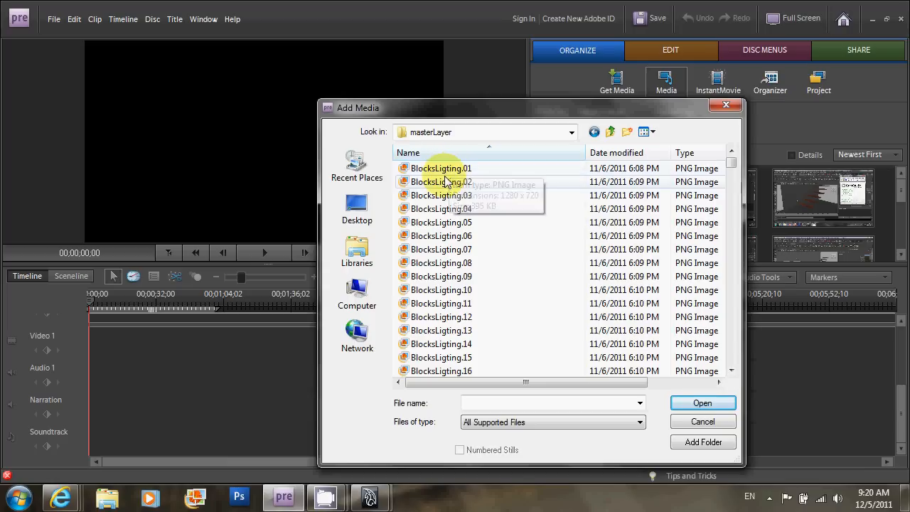
mouse_move(441, 167)
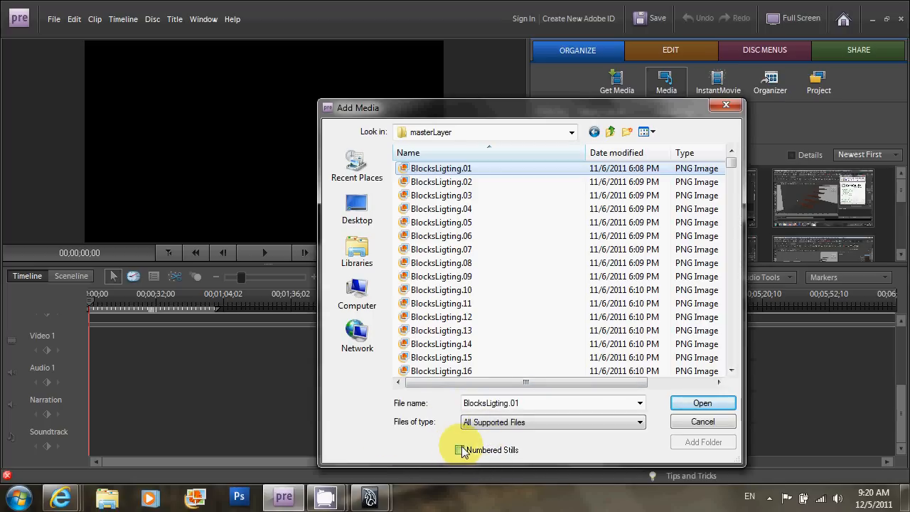
- Select BlocksLigting.01 with Numbered Stills ticked and import the sequence
click(461, 450)
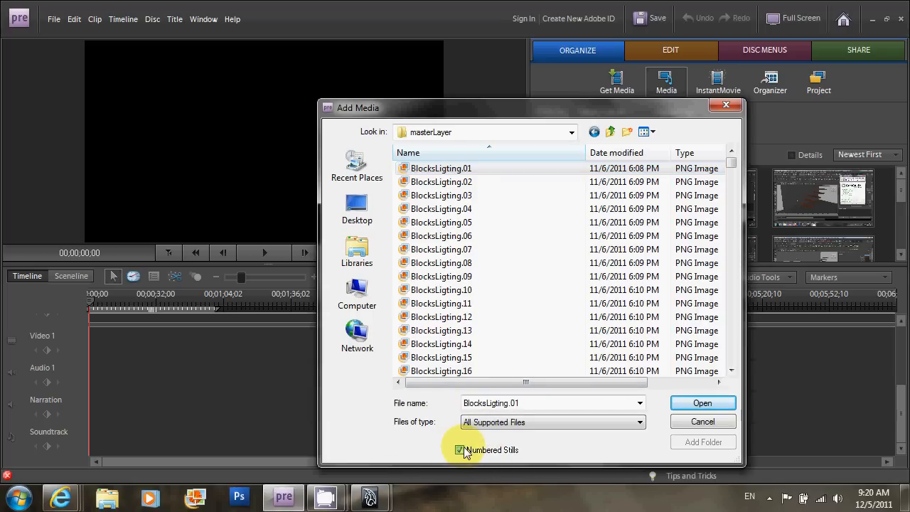
click(441, 181)
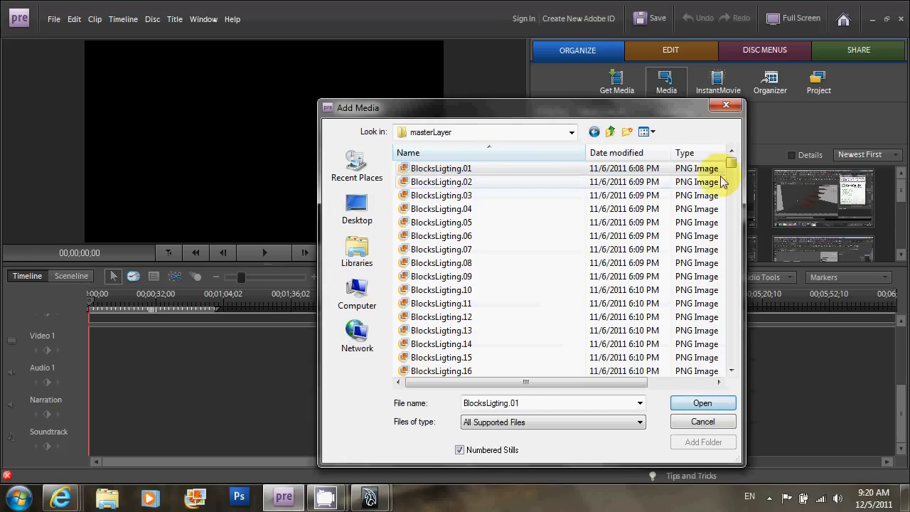
scroll(down, 3)
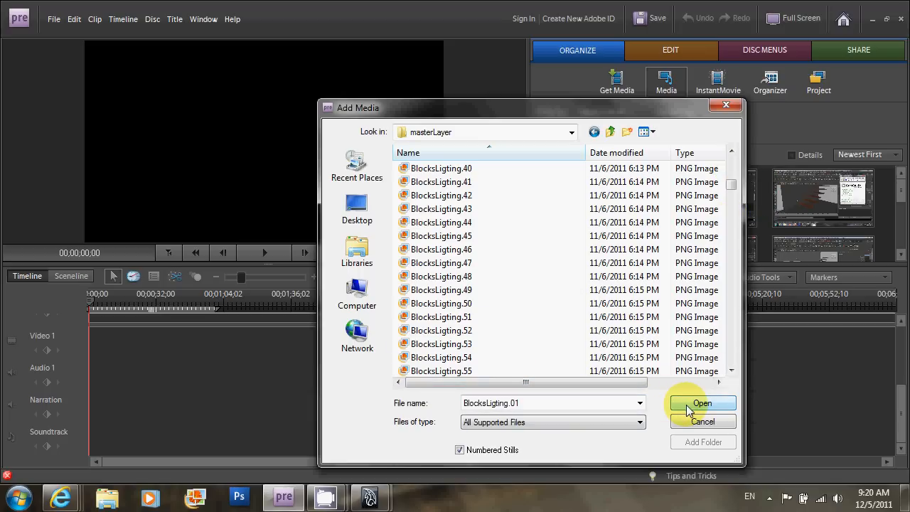
click(702, 403)
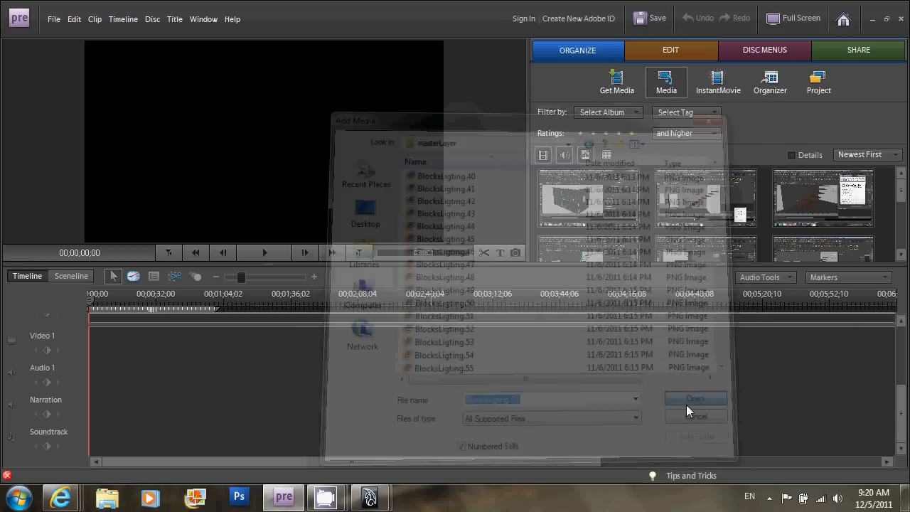
- Drag the BlocksLigting clip onto Video 1, zoom the timeline, and scrub to about frame 15
click(695, 399)
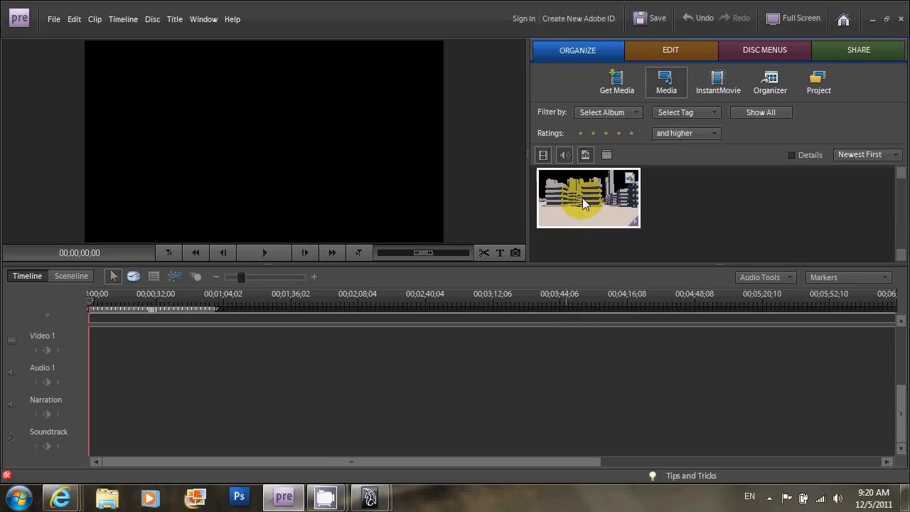
mouse_move(587, 192)
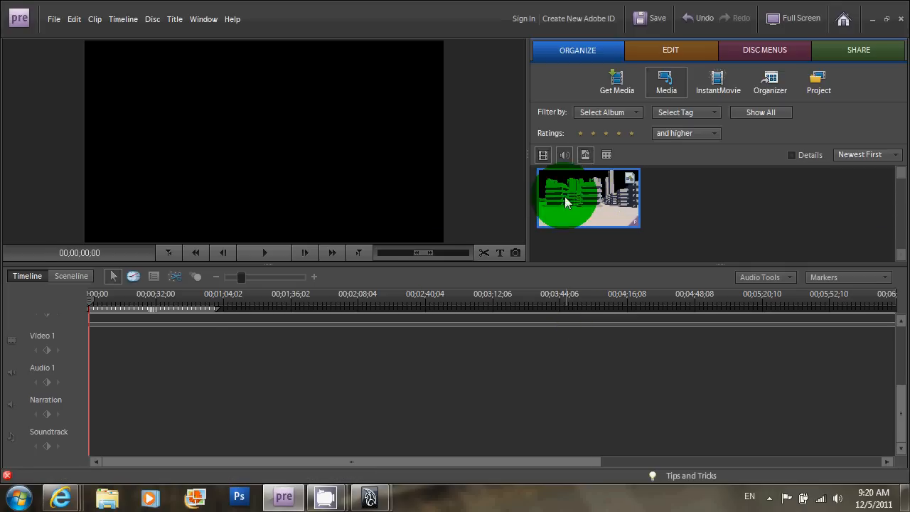
drag(588, 197, 112, 345)
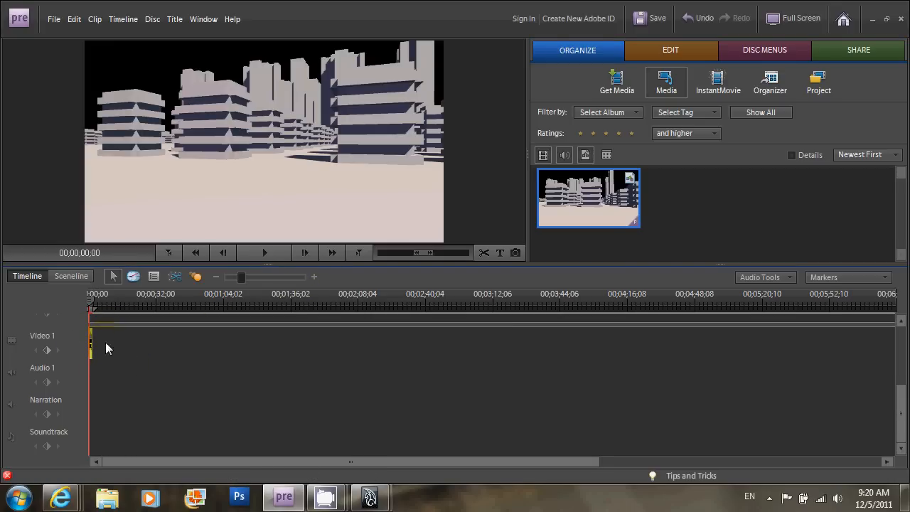
mouse_move(314, 277)
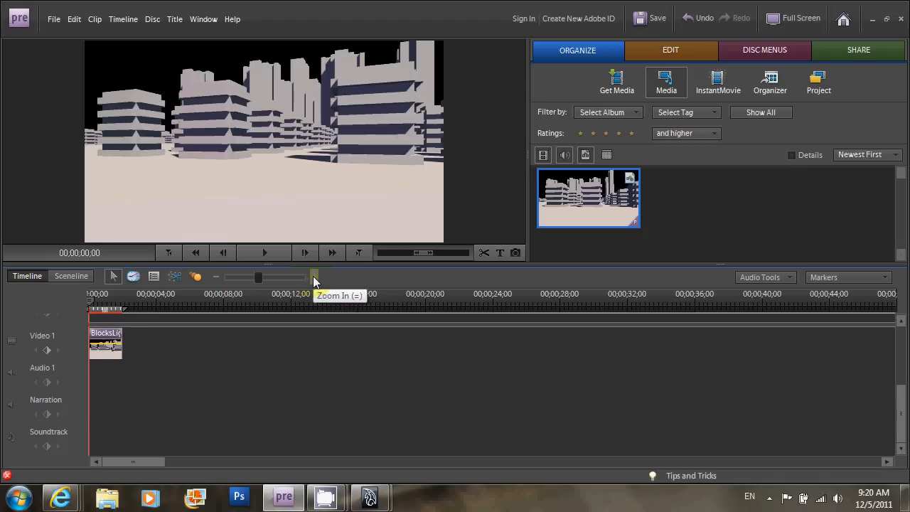
click(313, 277)
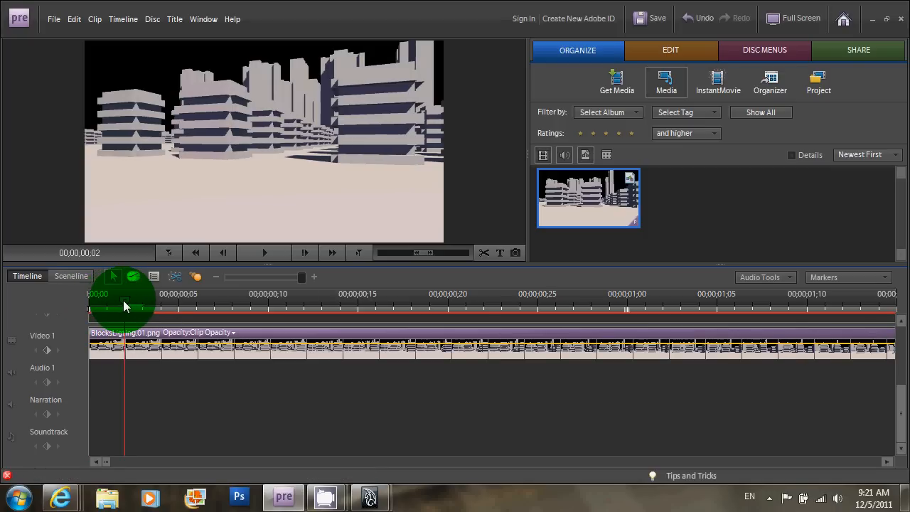
drag(124, 308, 358, 307)
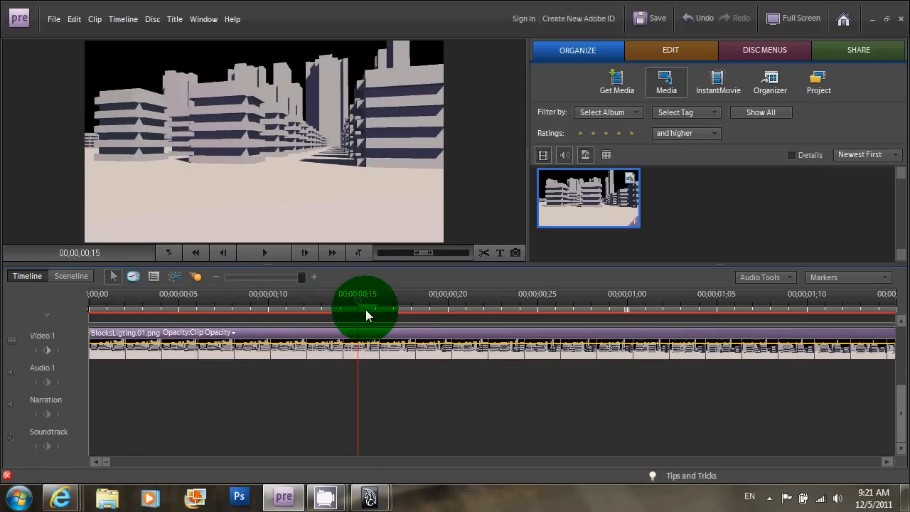
drag(357, 310, 807, 320)
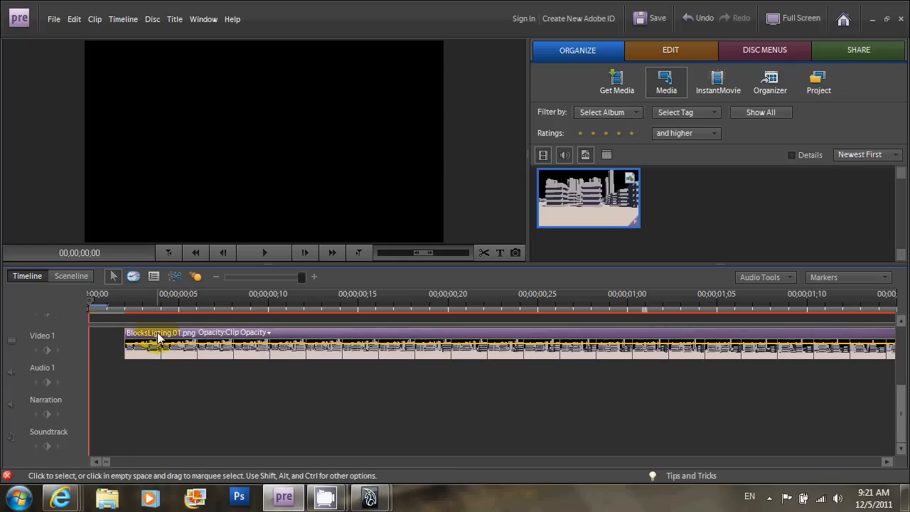
- Drag the BlocksLigting clip along Video 1 to start near 00;00;02;00
drag(157, 345, 462, 342)
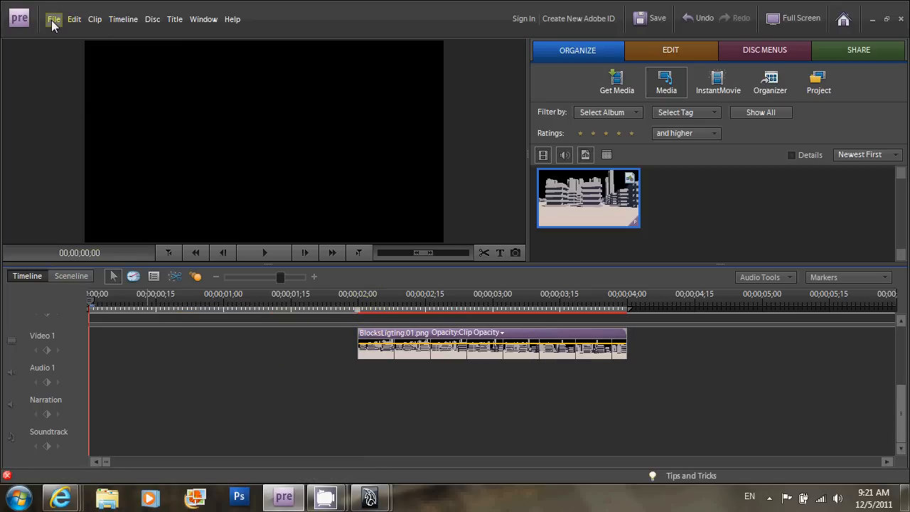
- Create a new title reading 'Orlando Orozco' and 'Animation Test: City Blocks'
click(53, 19)
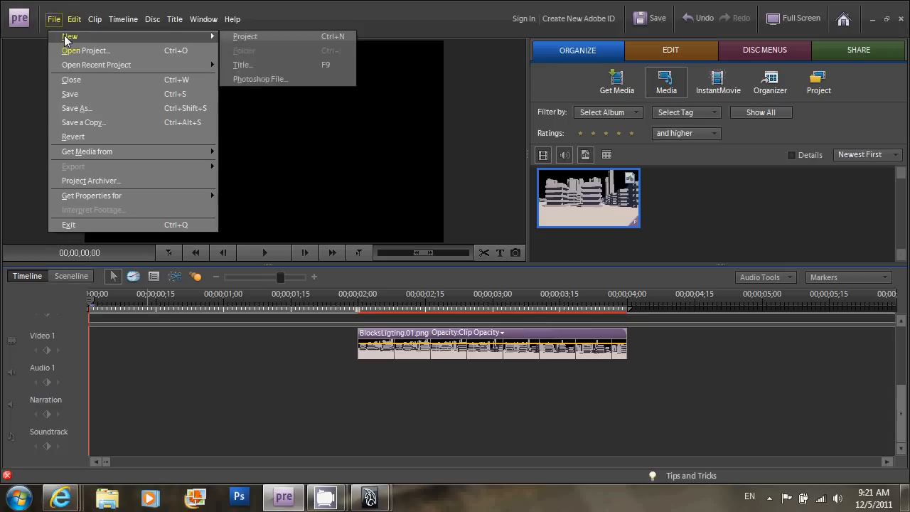
click(296, 91)
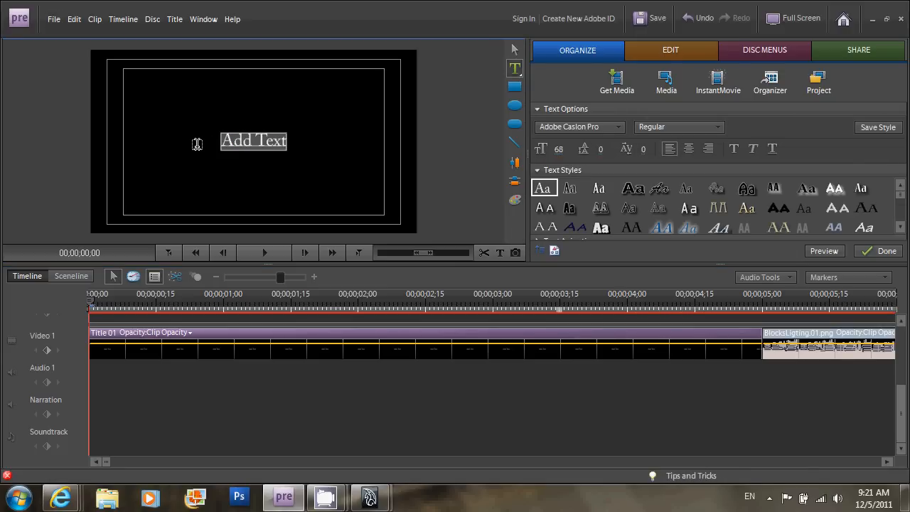
text(Orlando Orozco)
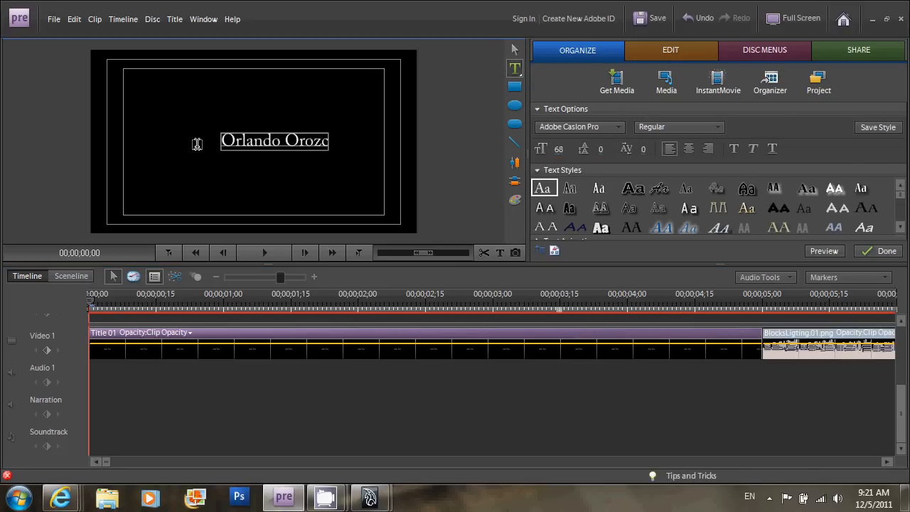
text(Animation Test:)
text(City Blocks)
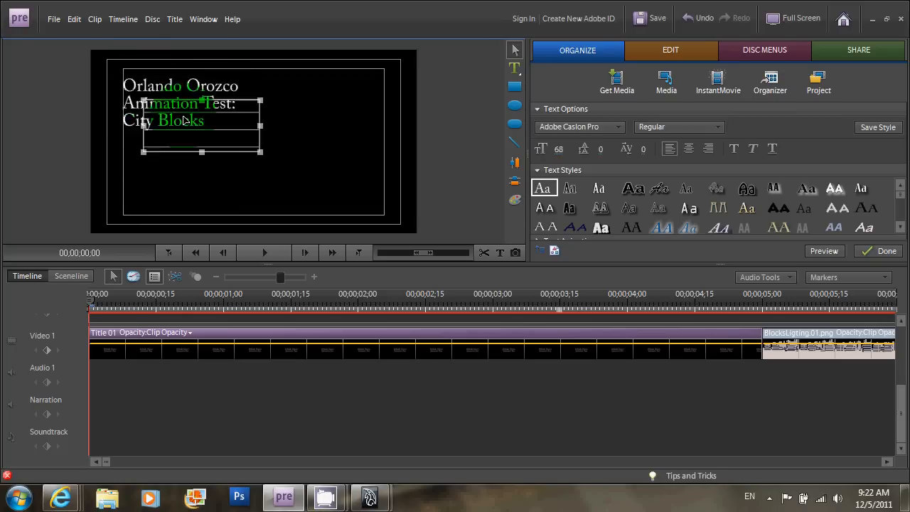
- Move the title text to the lower left and enlarge 'City Blocks' to size 80
drag(201, 128, 181, 142)
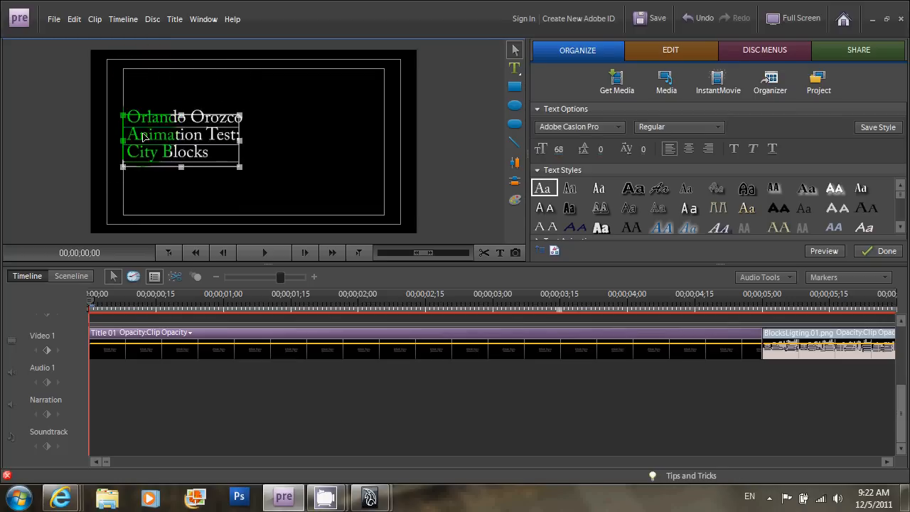
drag(182, 135, 181, 185)
text(80)
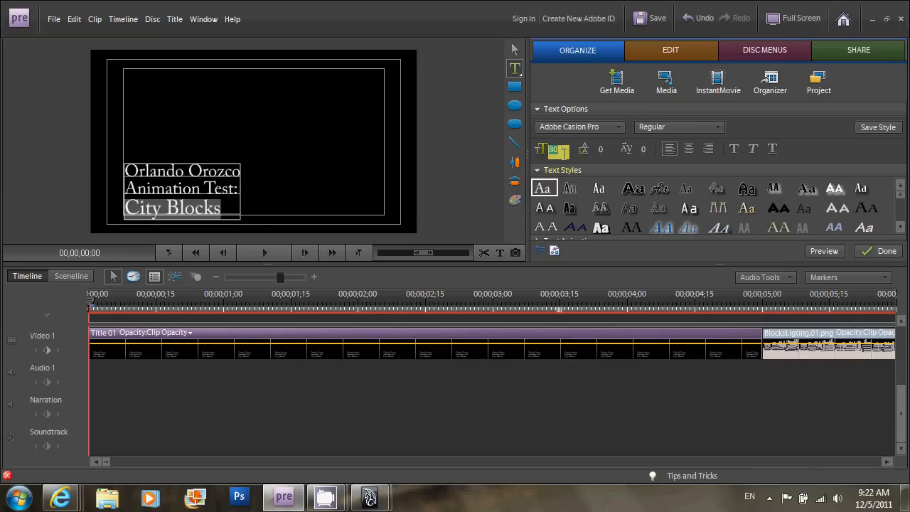
click(542, 149)
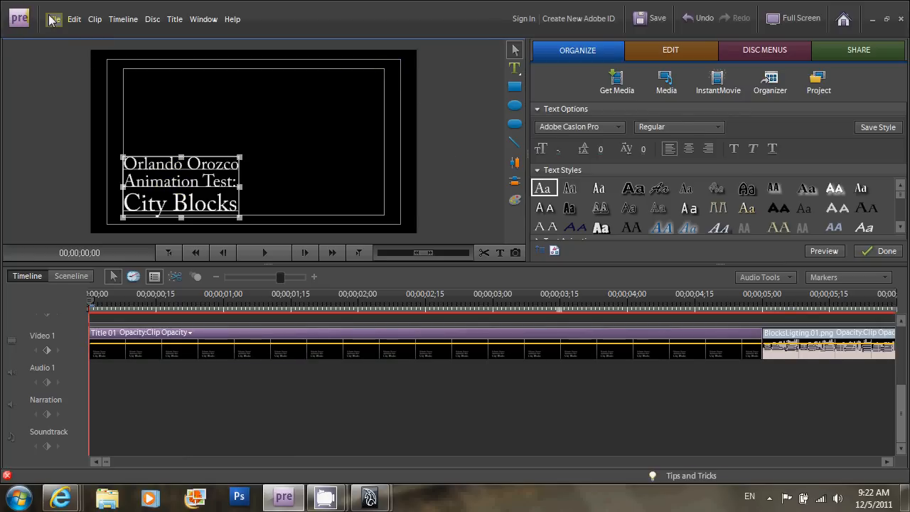
- Save the project, then set up an MPEG export to the computer named OrlandoCityBlocks
click(53, 19)
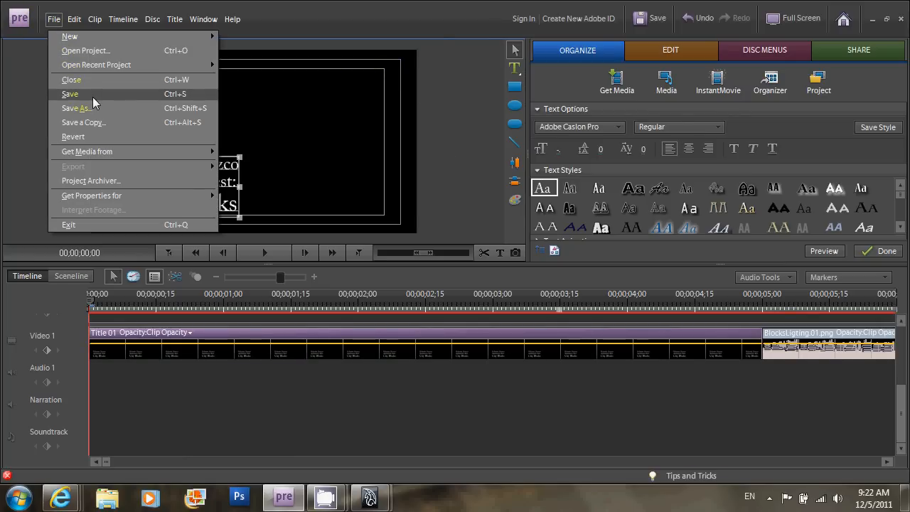
click(70, 94)
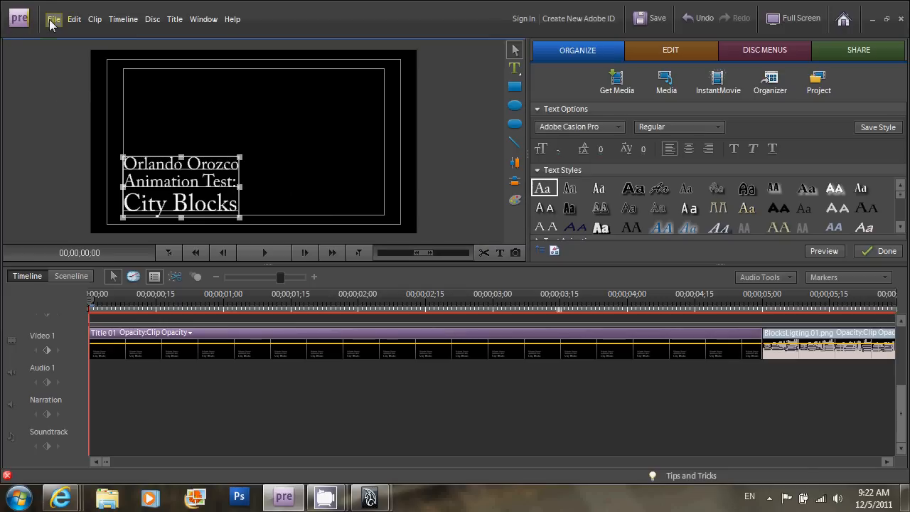
click(858, 50)
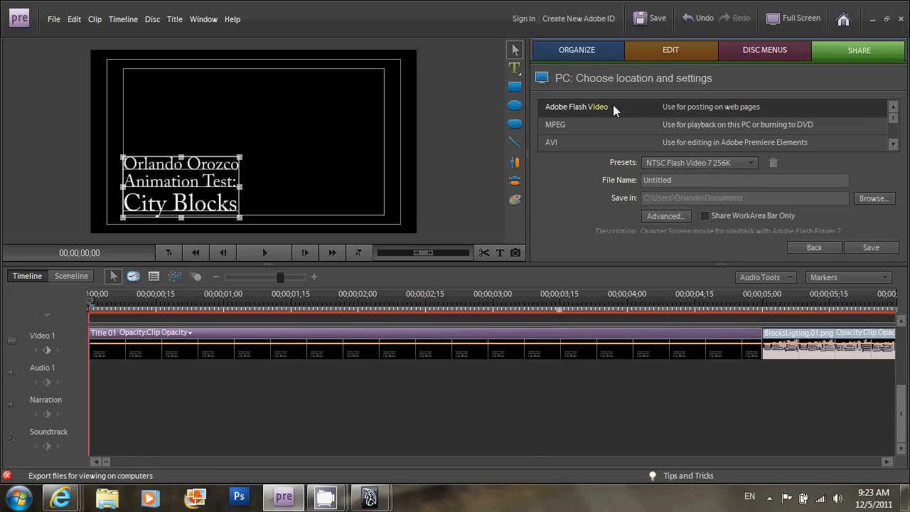
mouse_move(747, 132)
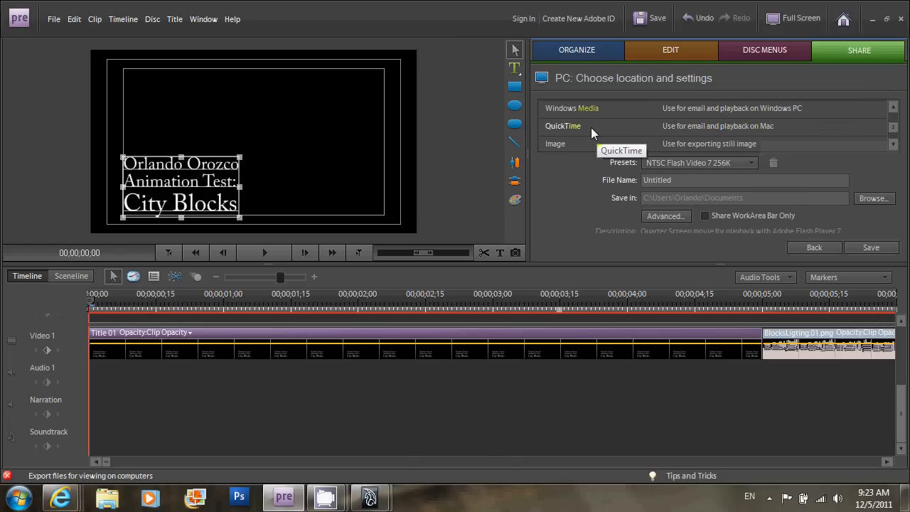
click(694, 163)
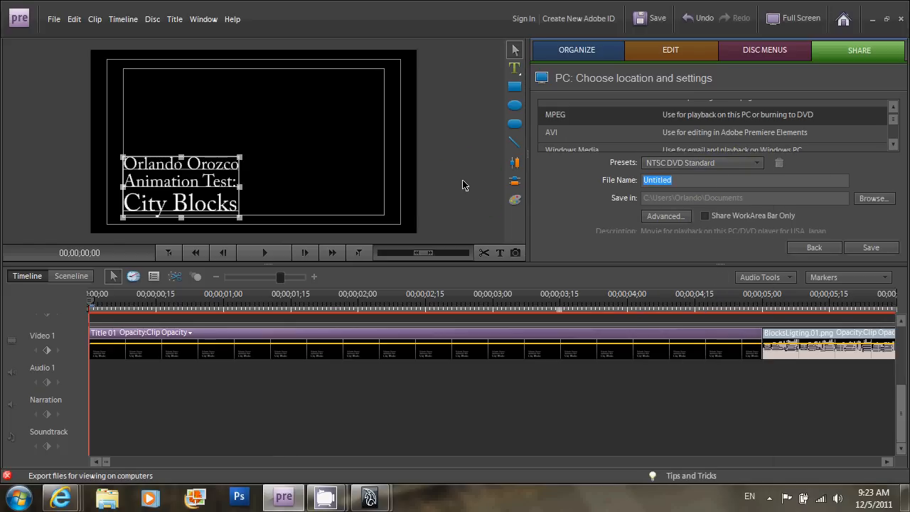
text(OrlandoCity)
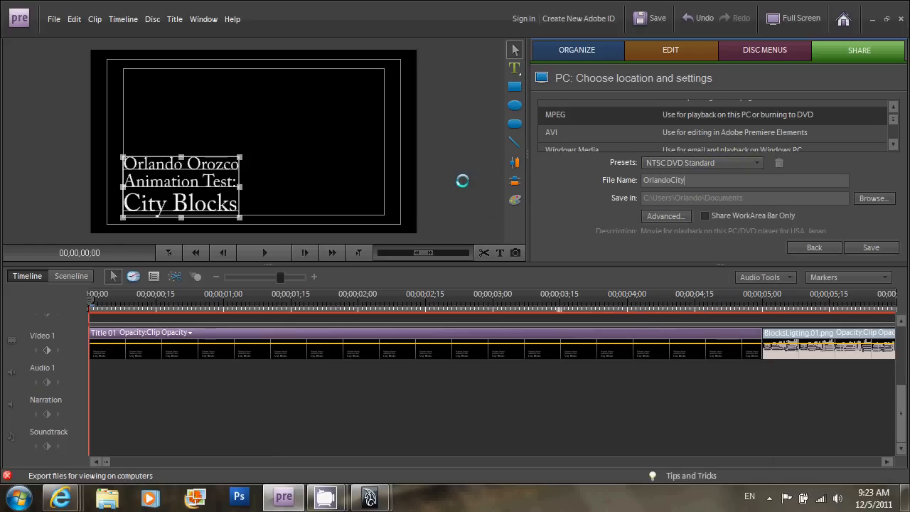
text(Blocks)
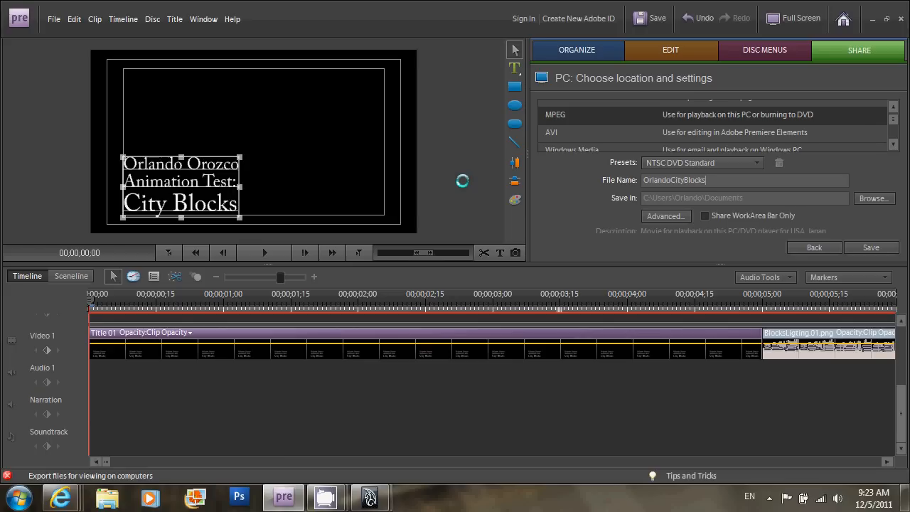
- Raise Advanced video quality to 4.27 and save it over the 'Copy of NTSC DVD Standard' preset
click(665, 215)
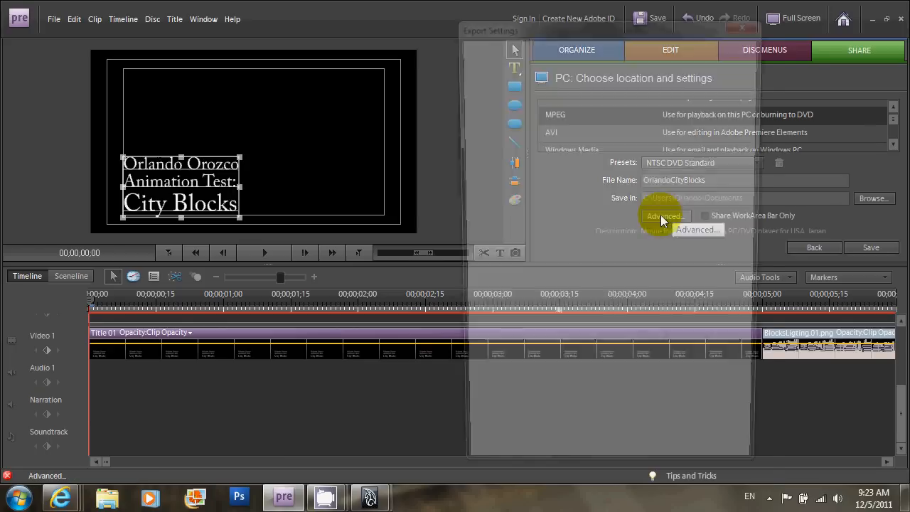
click(664, 216)
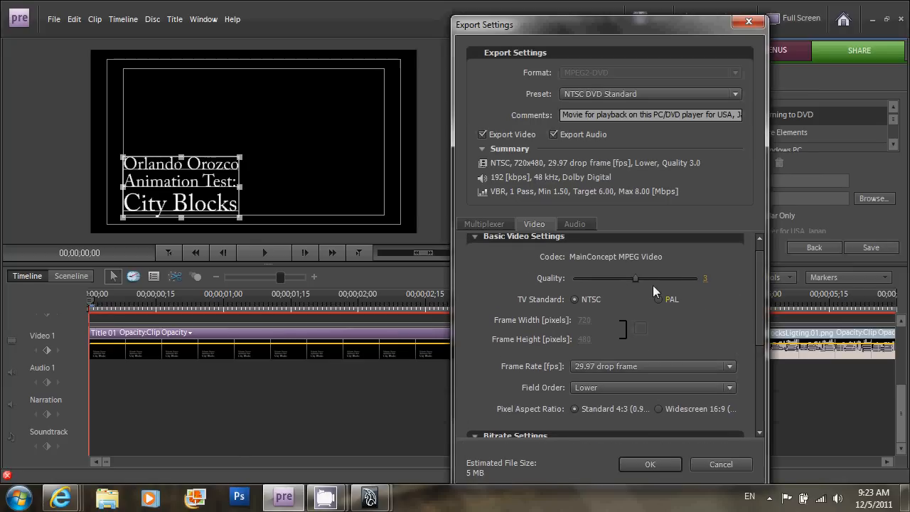
drag(635, 278, 695, 278)
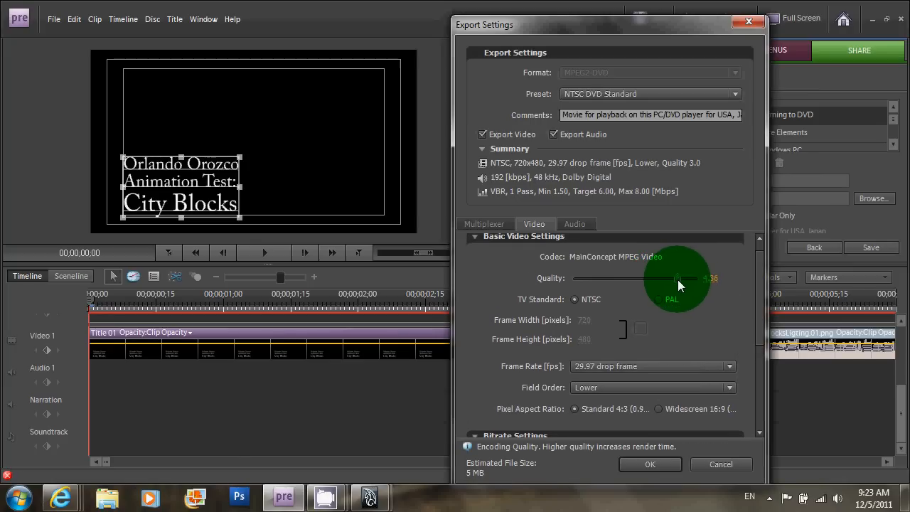
drag(676, 278, 674, 278)
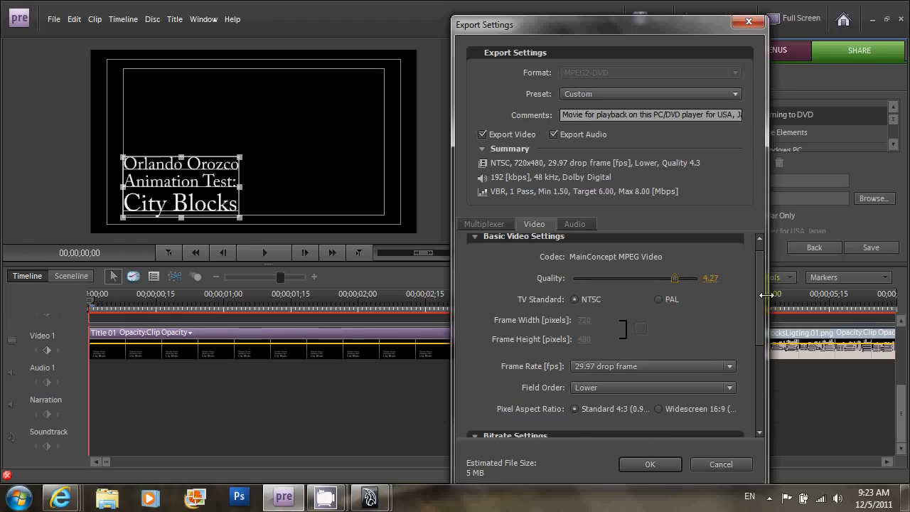
scroll(down, 3)
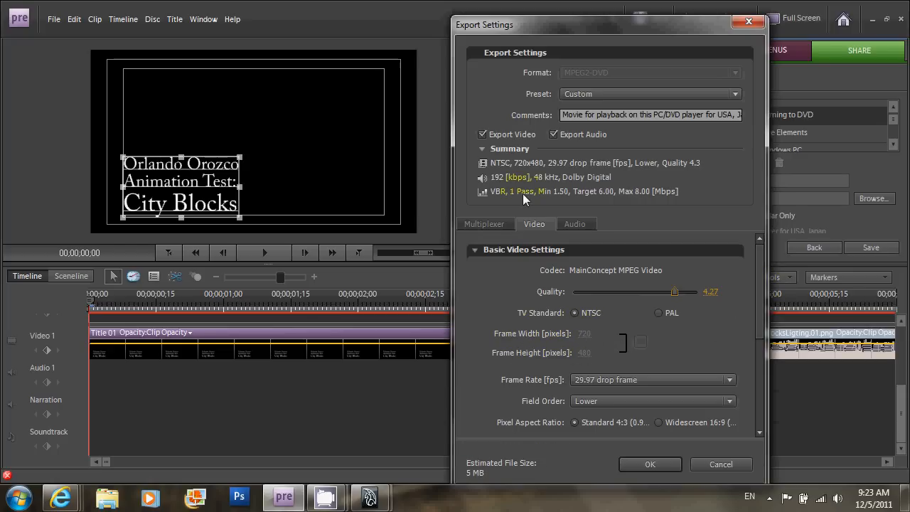
mouse_move(544, 174)
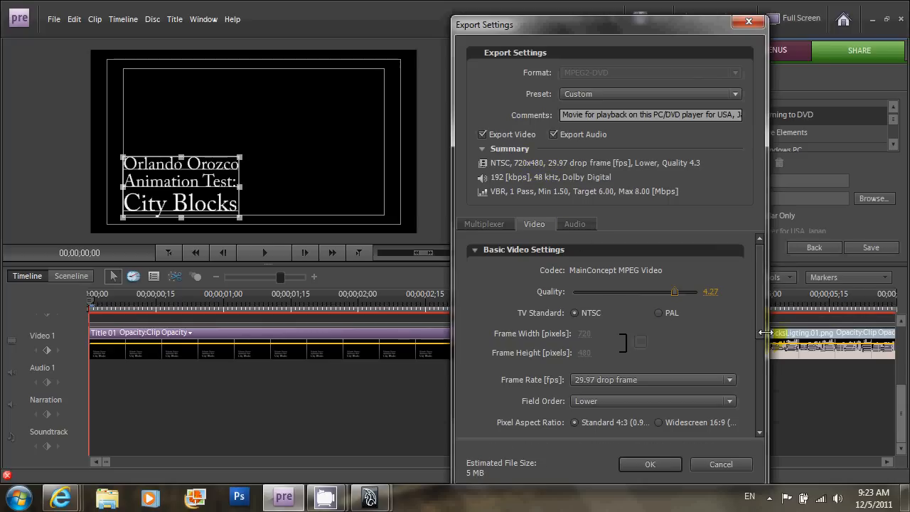
scroll(down, 3)
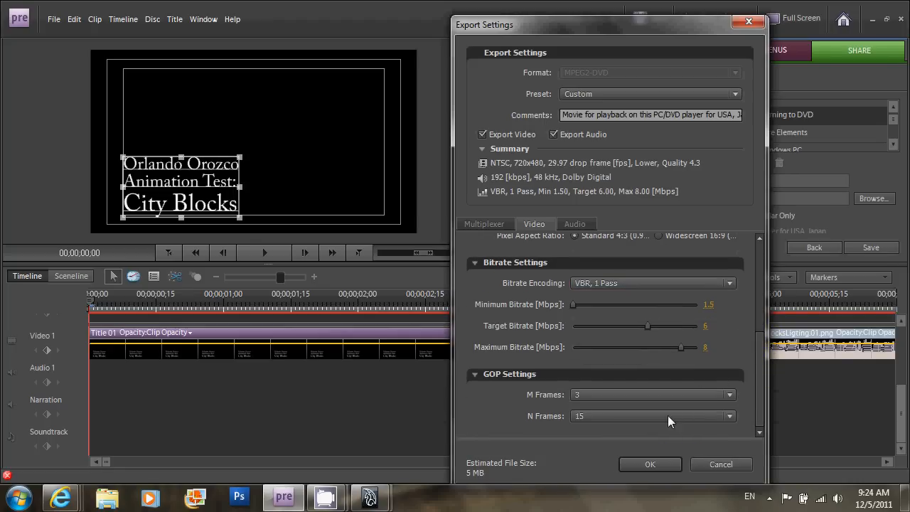
click(870, 247)
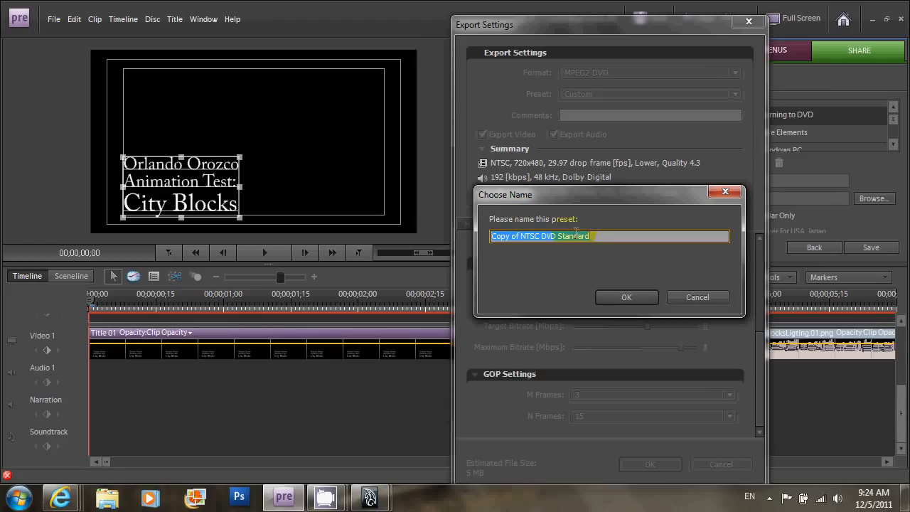
click(627, 297)
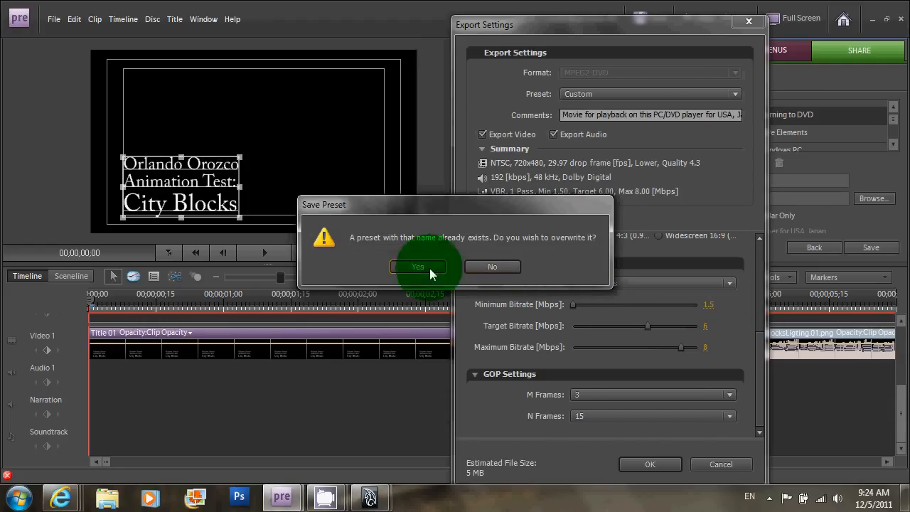
click(418, 266)
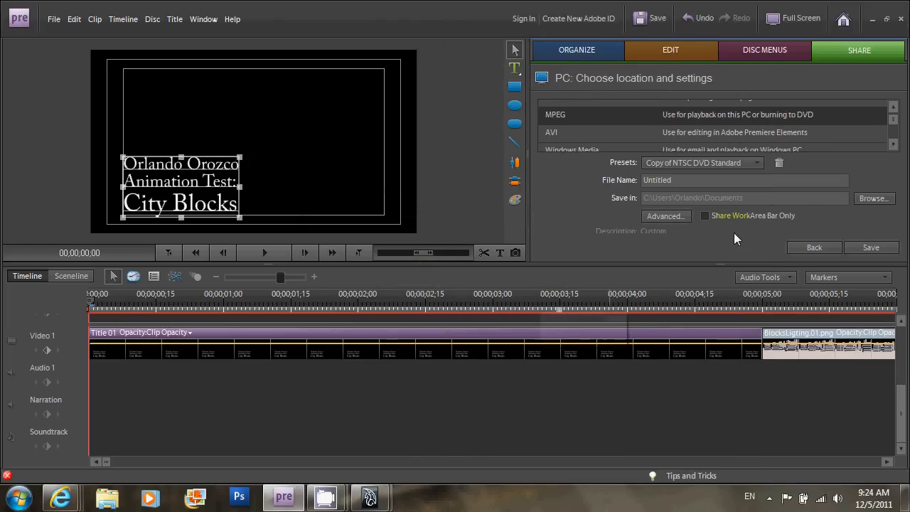
mouse_move(871, 248)
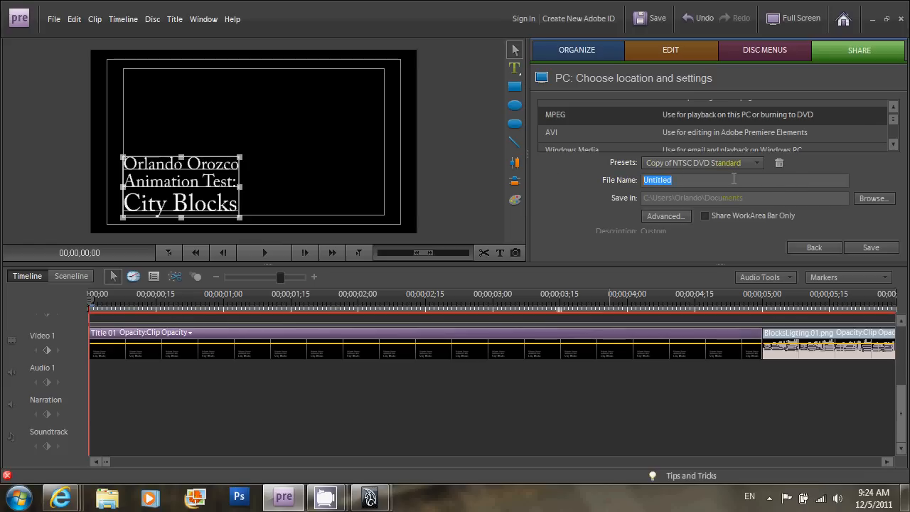
- Re-enter OrlandoCityBlocks as the file name, render the MPEG, and click Done
text(Orlando)
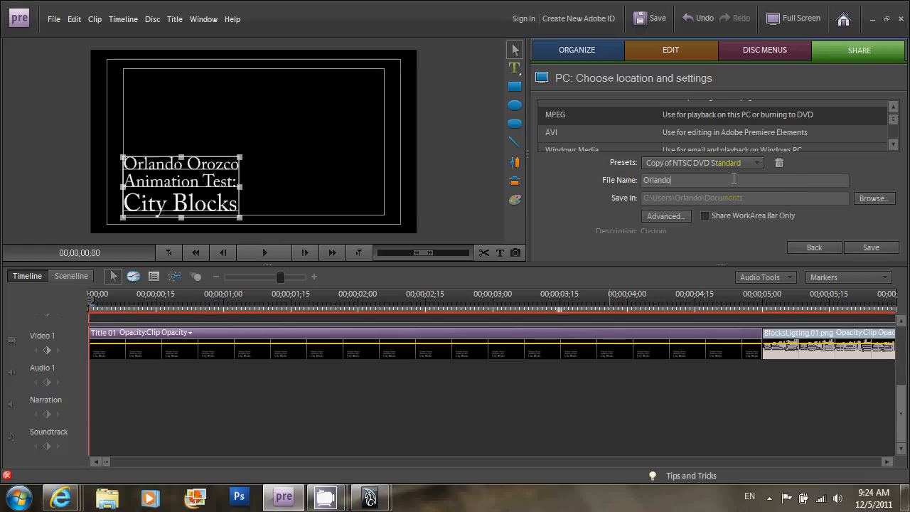
text(City)
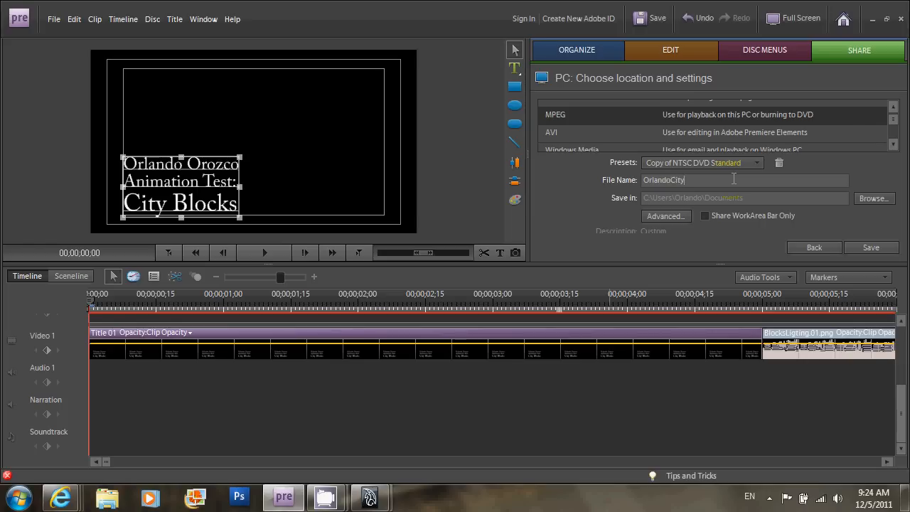
text(Blocks)
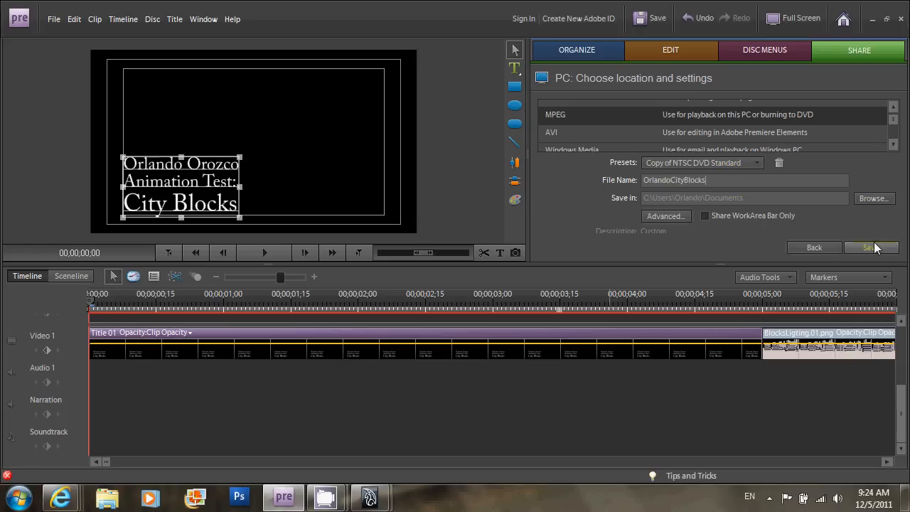
click(869, 247)
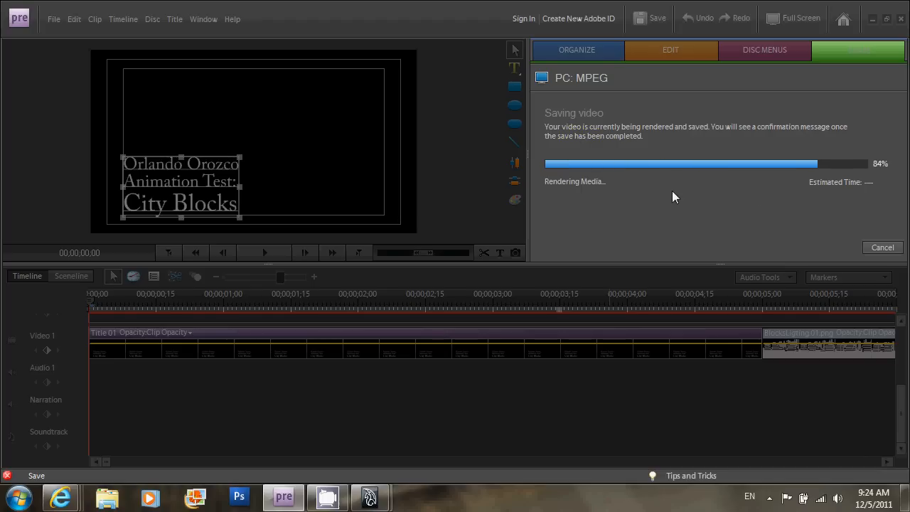
mouse_move(721, 206)
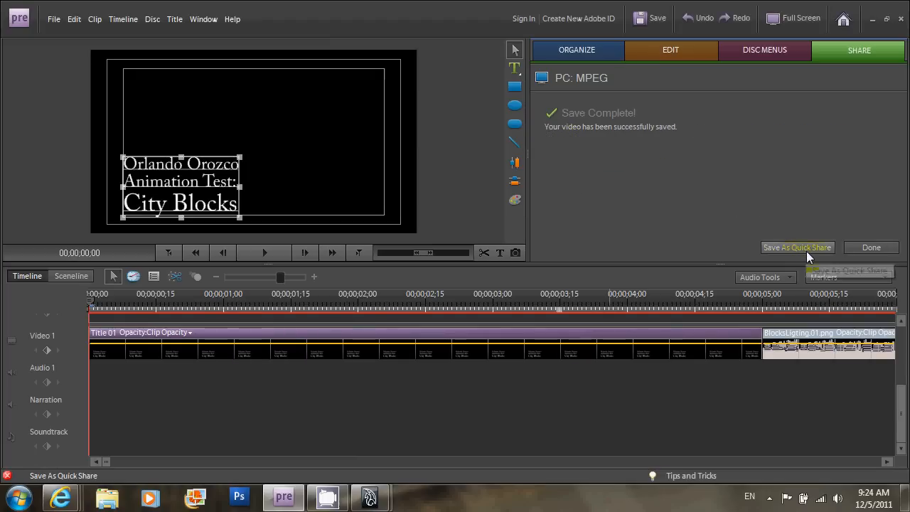
click(872, 247)
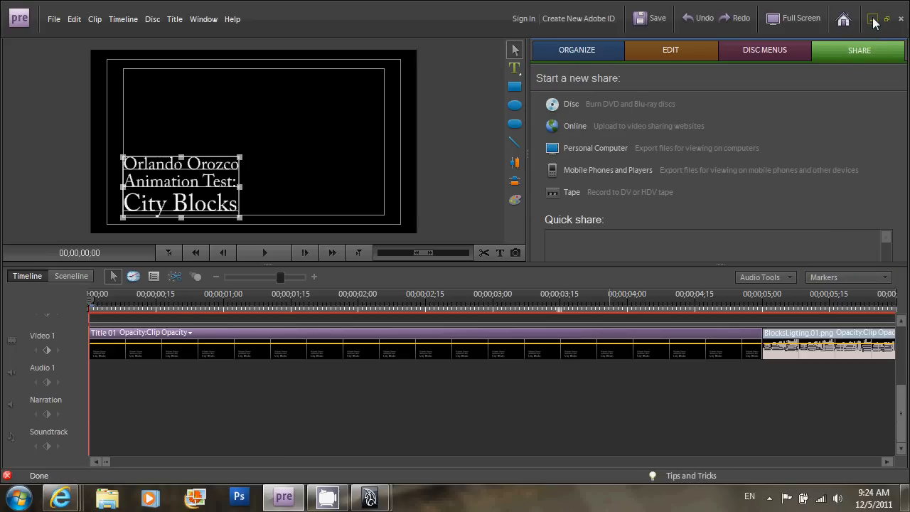
- Search the Start menu for 'orlando' and play OrlandoCityBlocks in Windows Media Player
click(18, 496)
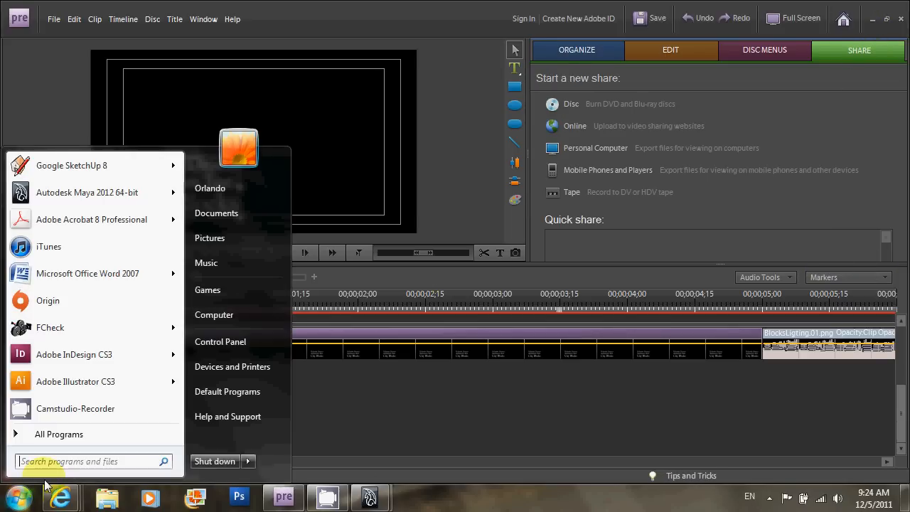
text(orlando)
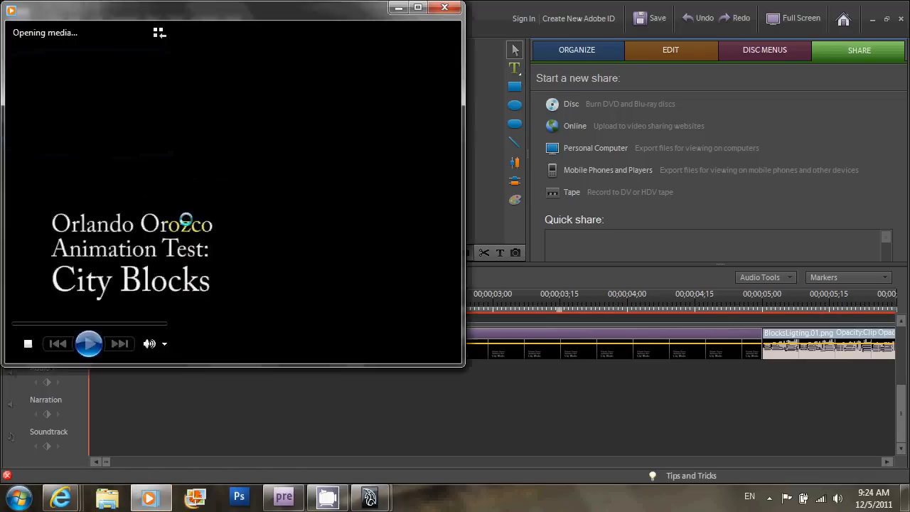
click(89, 344)
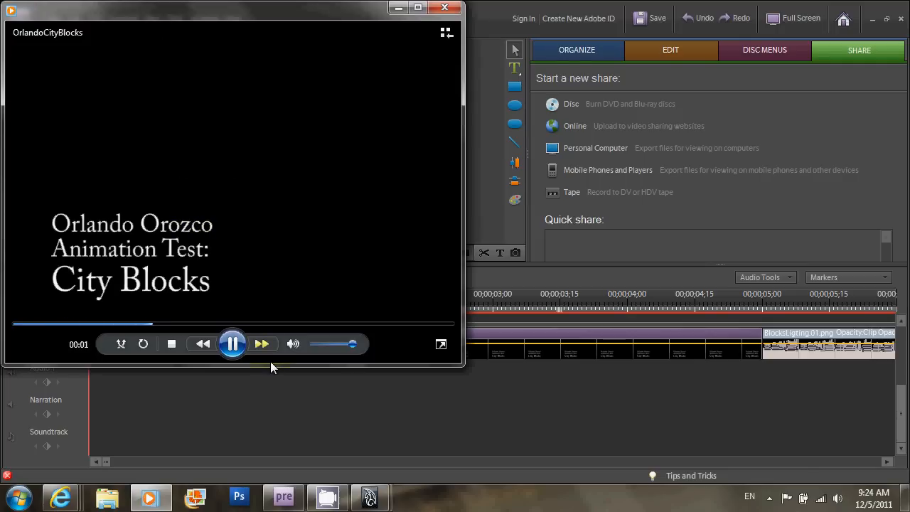